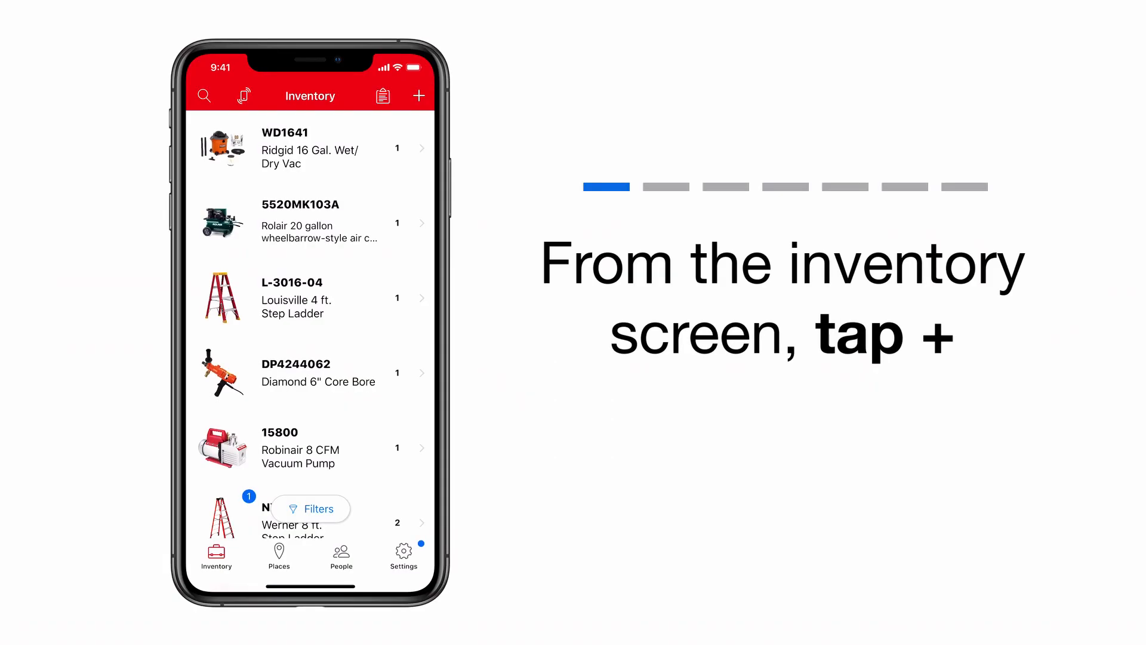
Start adding a new item to the ONE-KEY inventory with the + button
{"action": "left_click", "coordinate": [419, 95]}
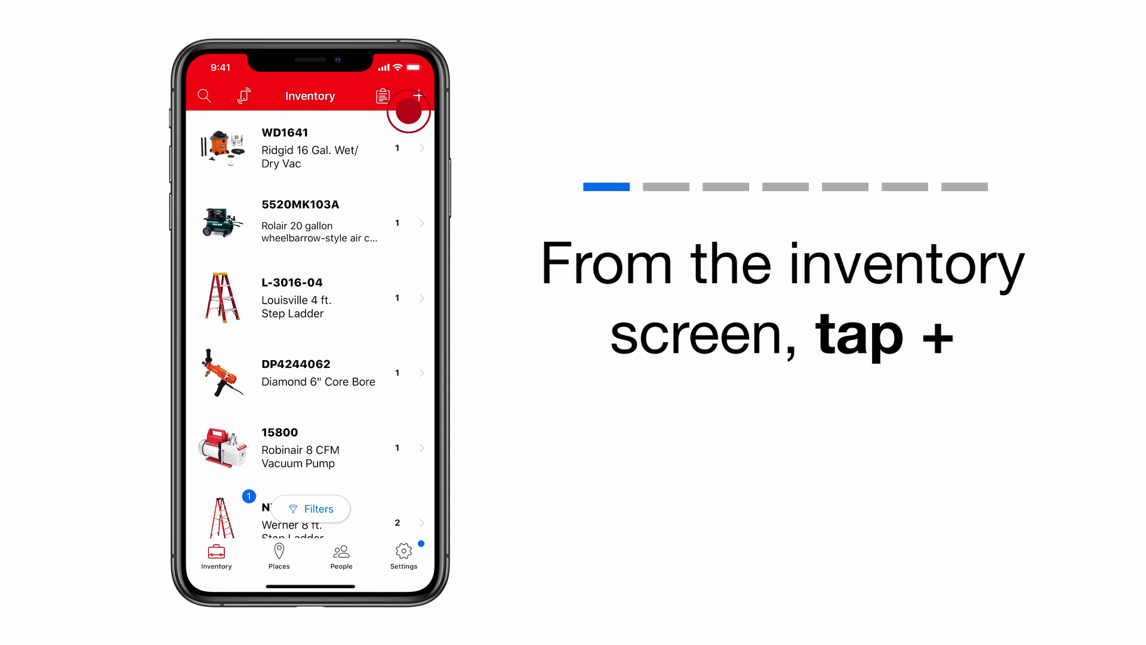
{"action": "left_click", "coordinate": [419, 96]}
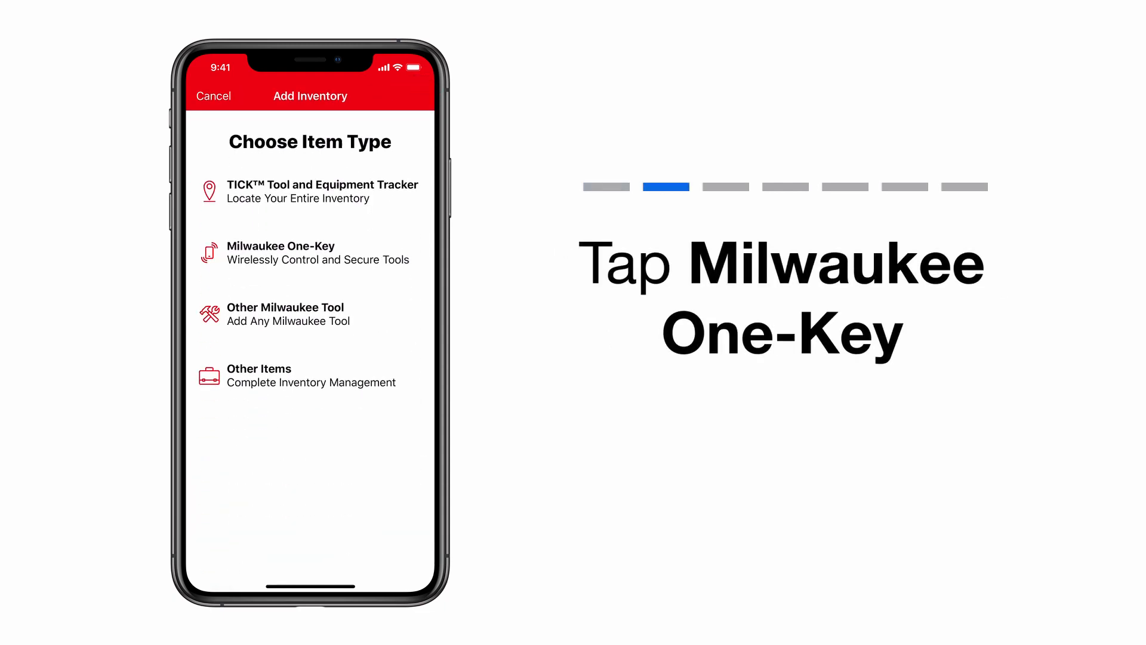
Add the nearby M18 FUEL 1/2" High Torque Impact Wrench as a Milwaukee One-Key tool
{"action": "left_click", "coordinate": [307, 252]}
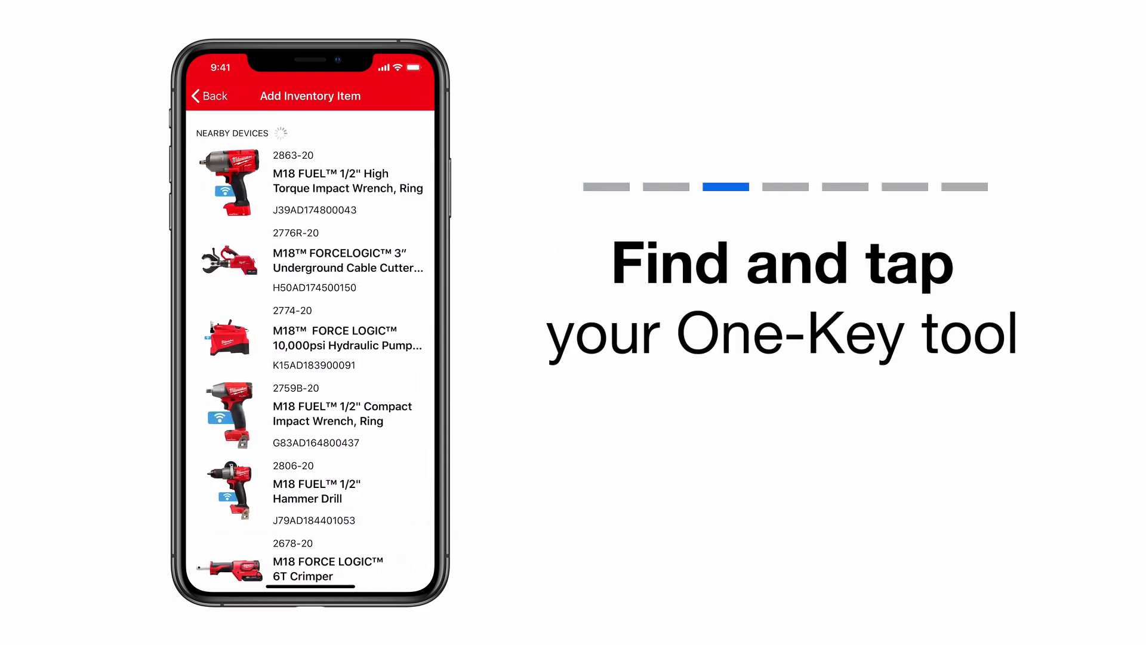
{"action": "left_click", "coordinate": [307, 180]}
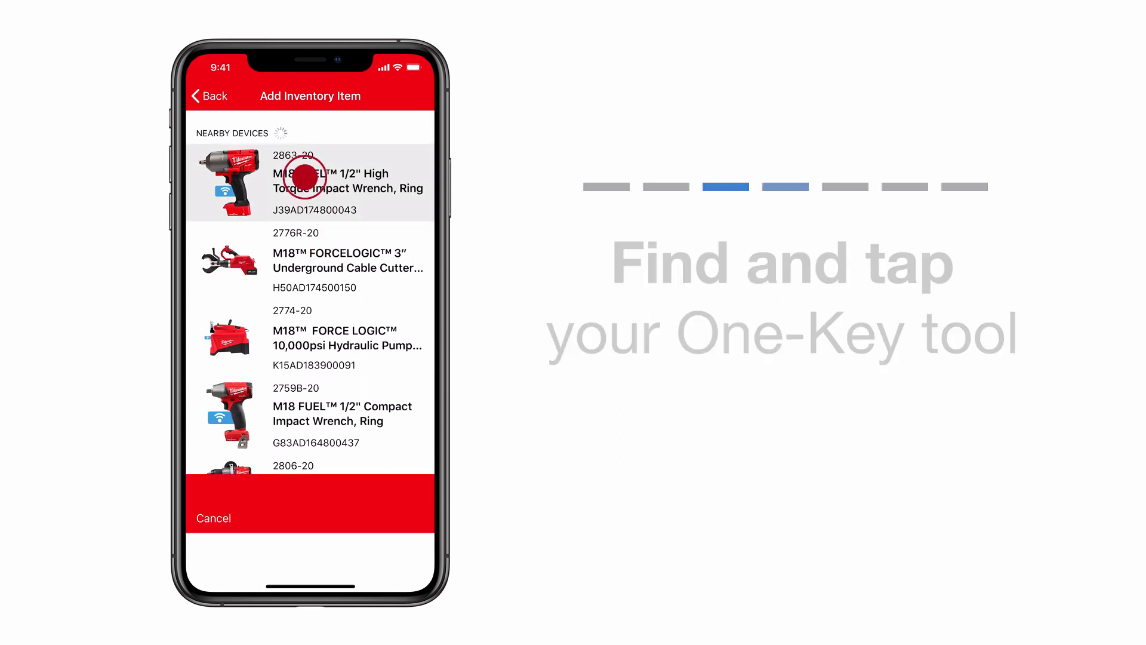
{"action": "left_click", "coordinate": [310, 180]}
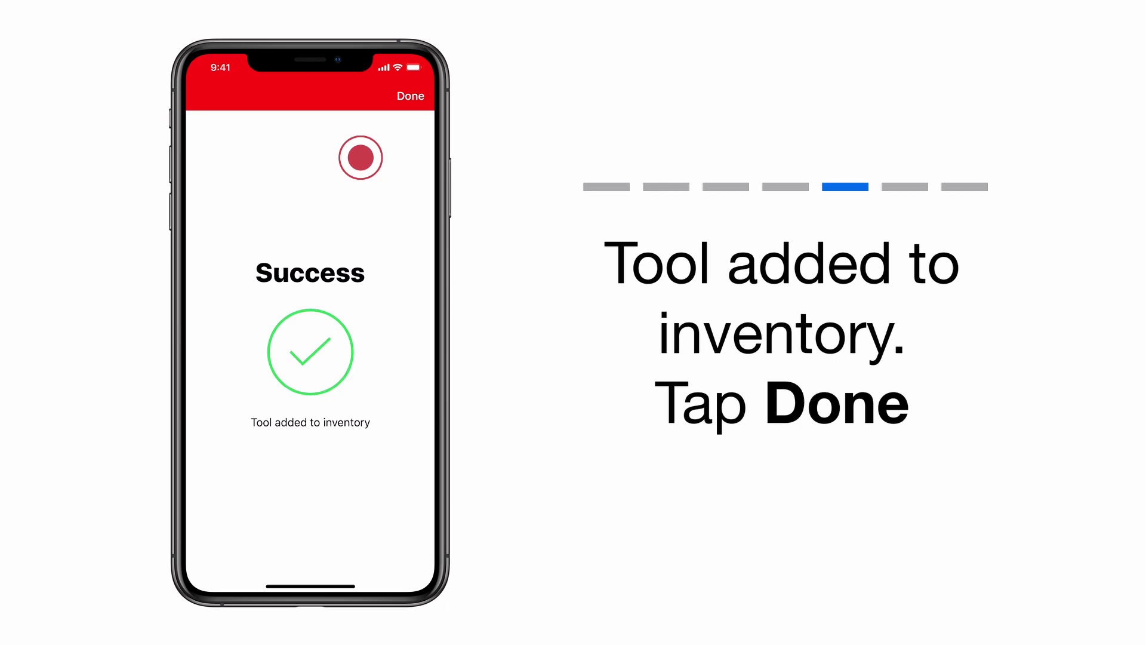
Dismiss the success confirmation and open the wrench's Item Detail record
{"action": "left_click", "coordinate": [410, 95]}
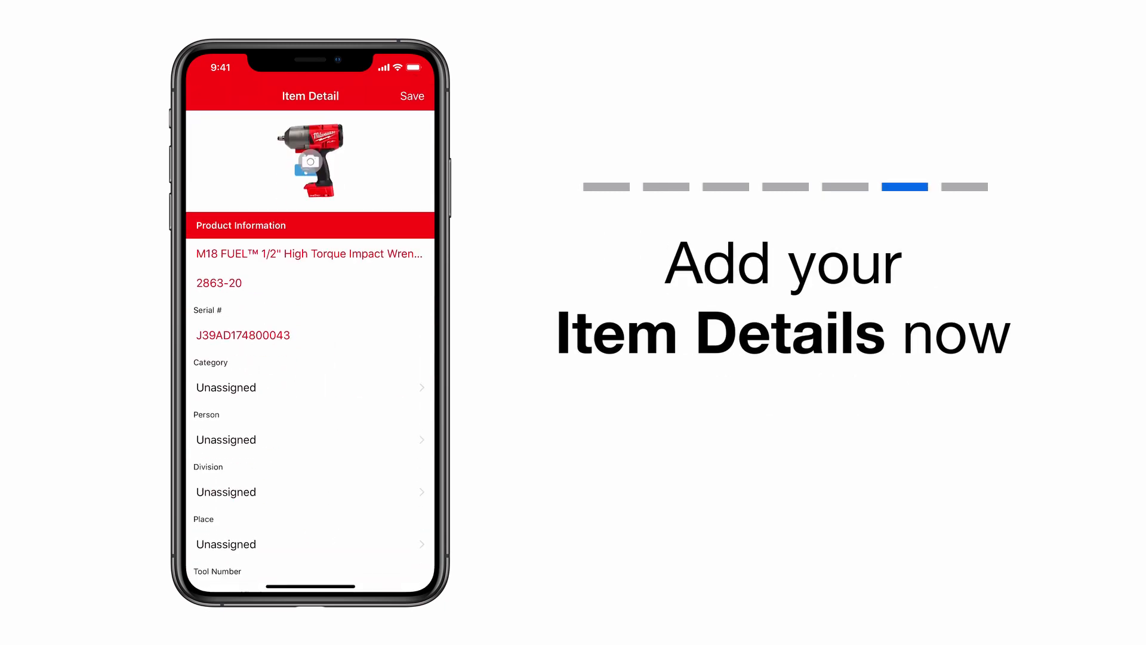
{"action": "left_click", "coordinate": [241, 387]}
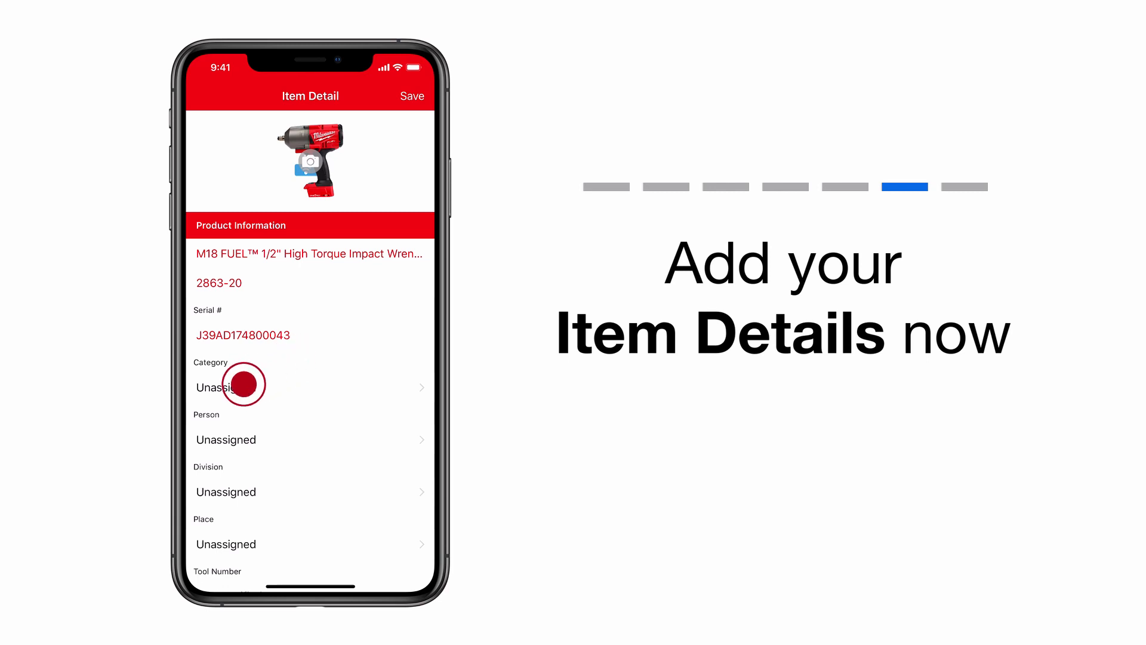
{"action": "left_click", "coordinate": [241, 386]}
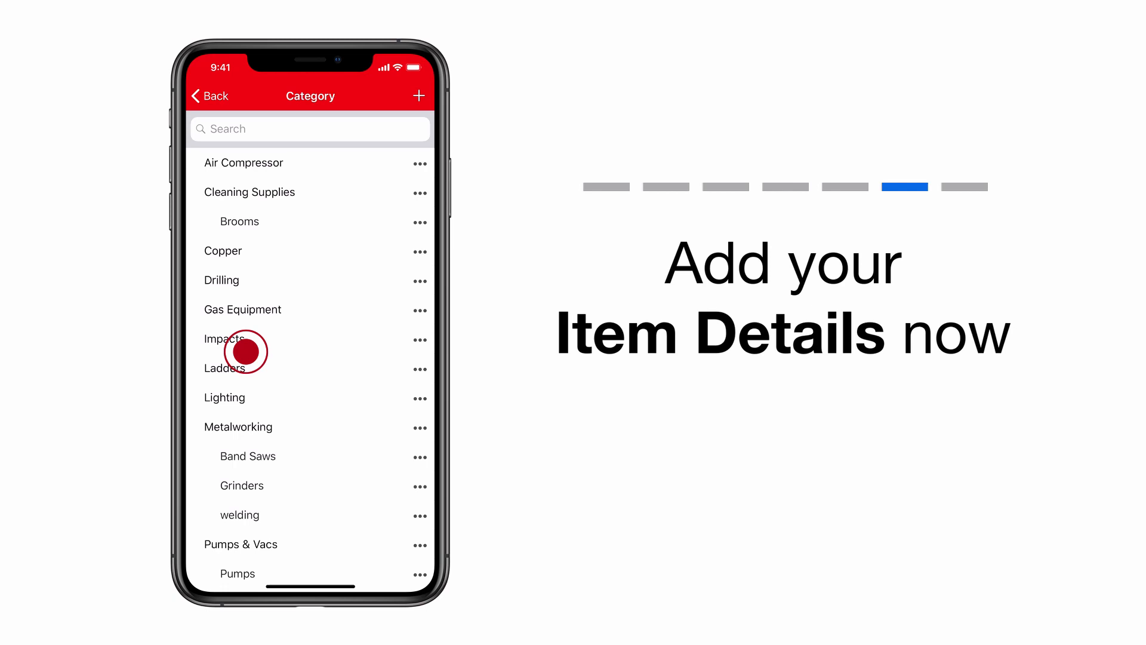
{"action": "left_click", "coordinate": [223, 339]}
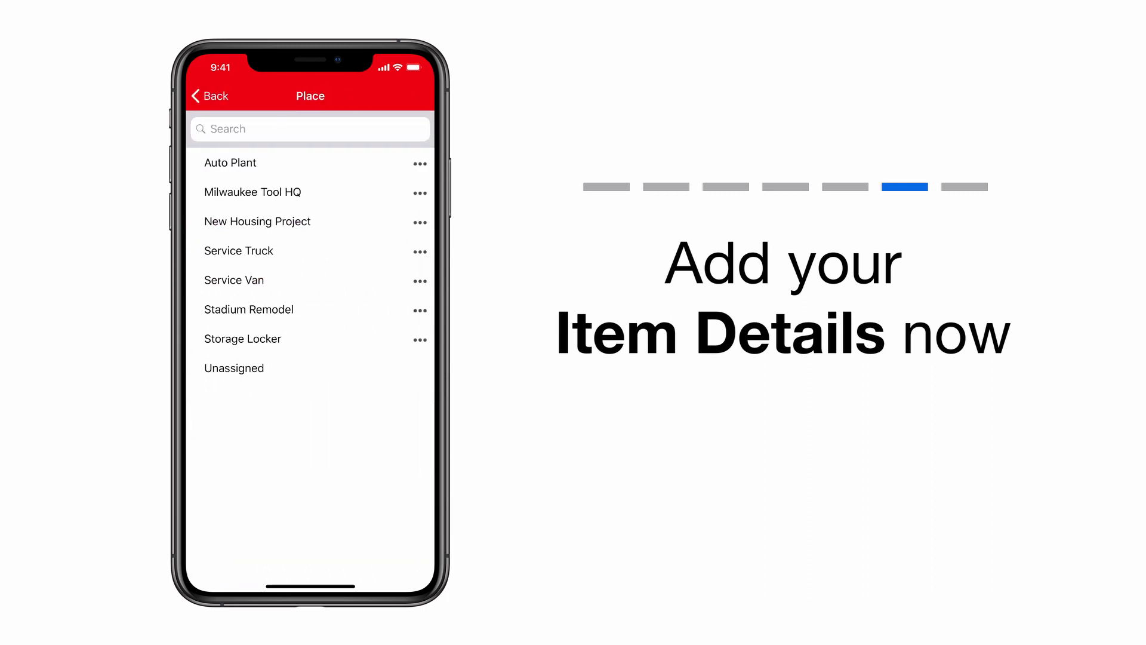
{"action": "left_click", "coordinate": [267, 348]}
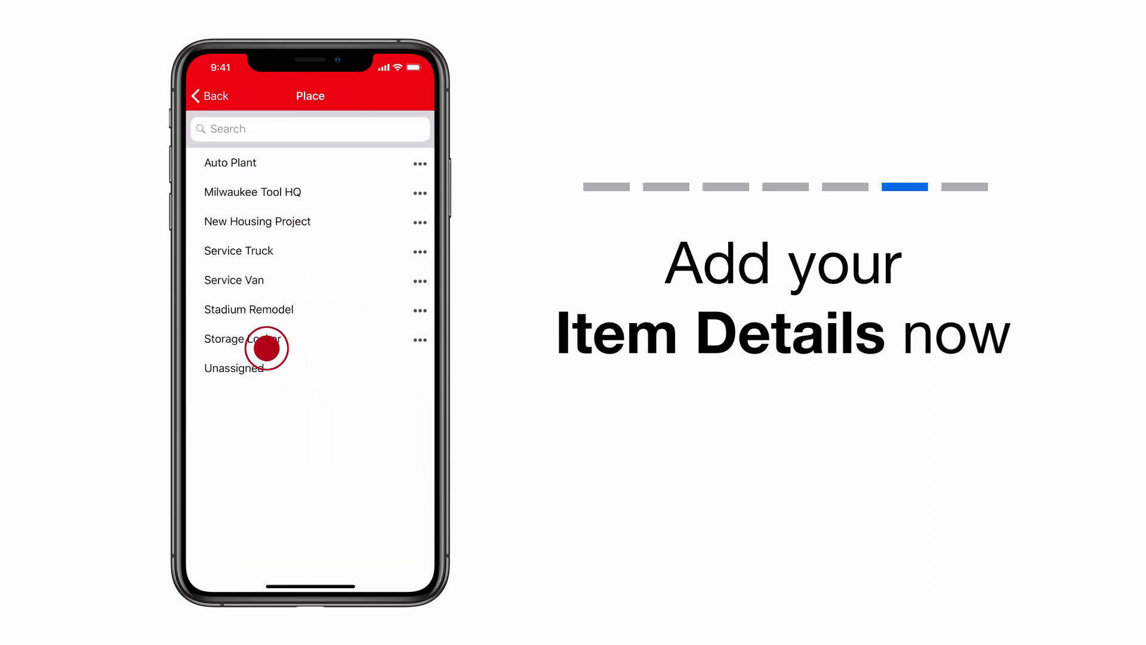
{"action": "left_click", "coordinate": [243, 338]}
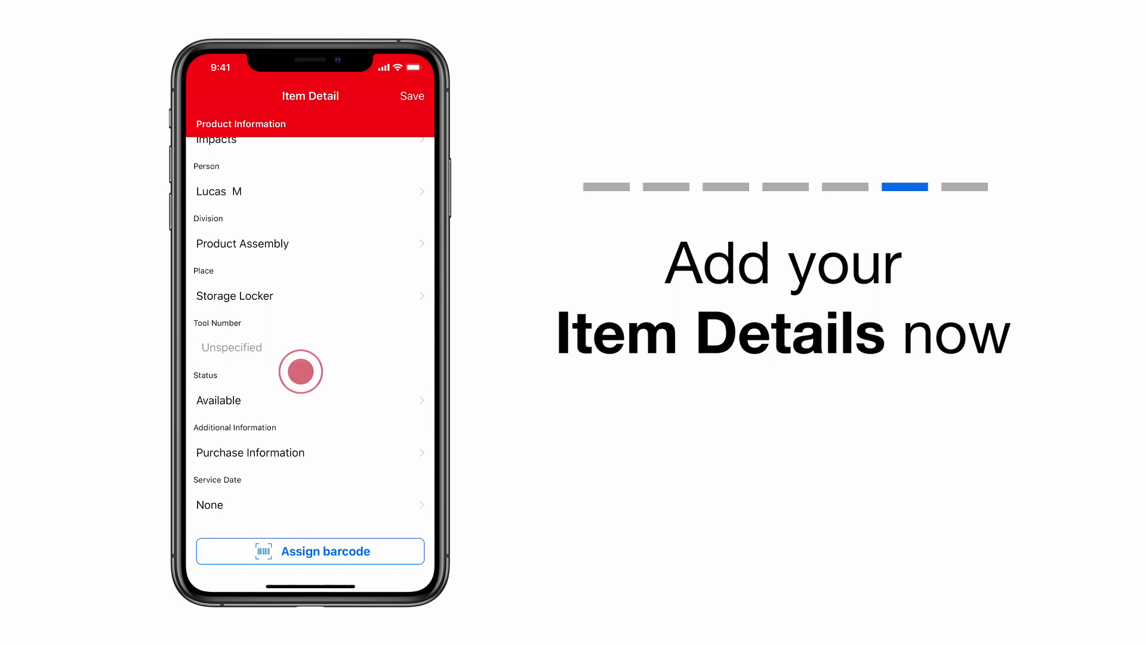
Enter tool number 0219 and go to Purchase Information
{"action": "left_click", "coordinate": [299, 348]}
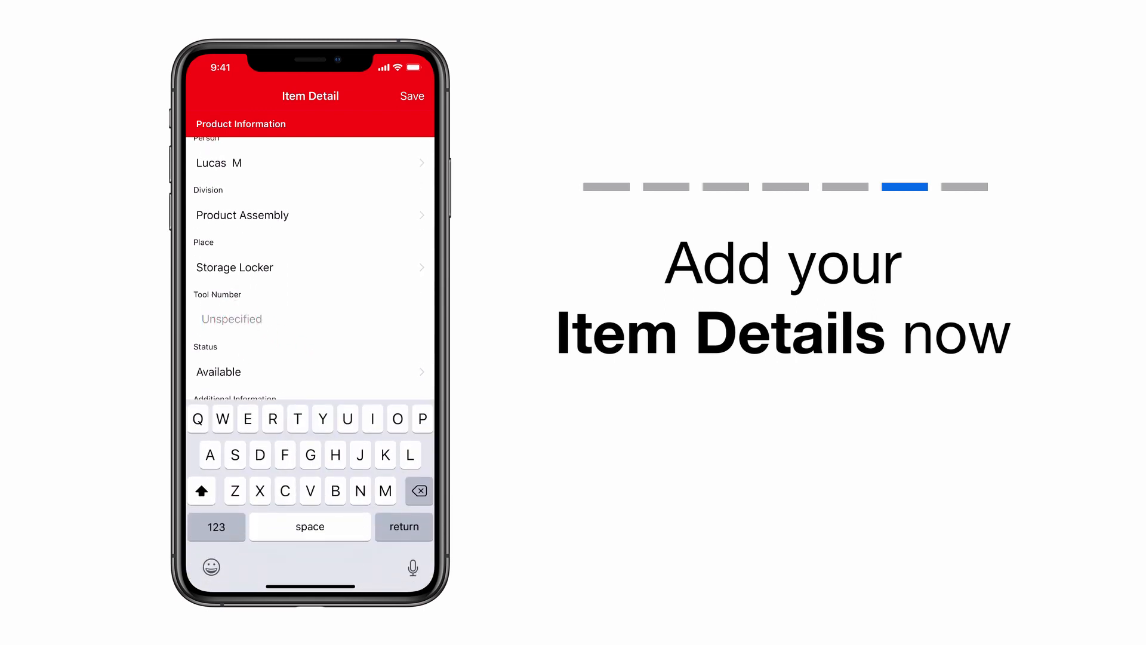
{"action": "type", "text": "0219"}
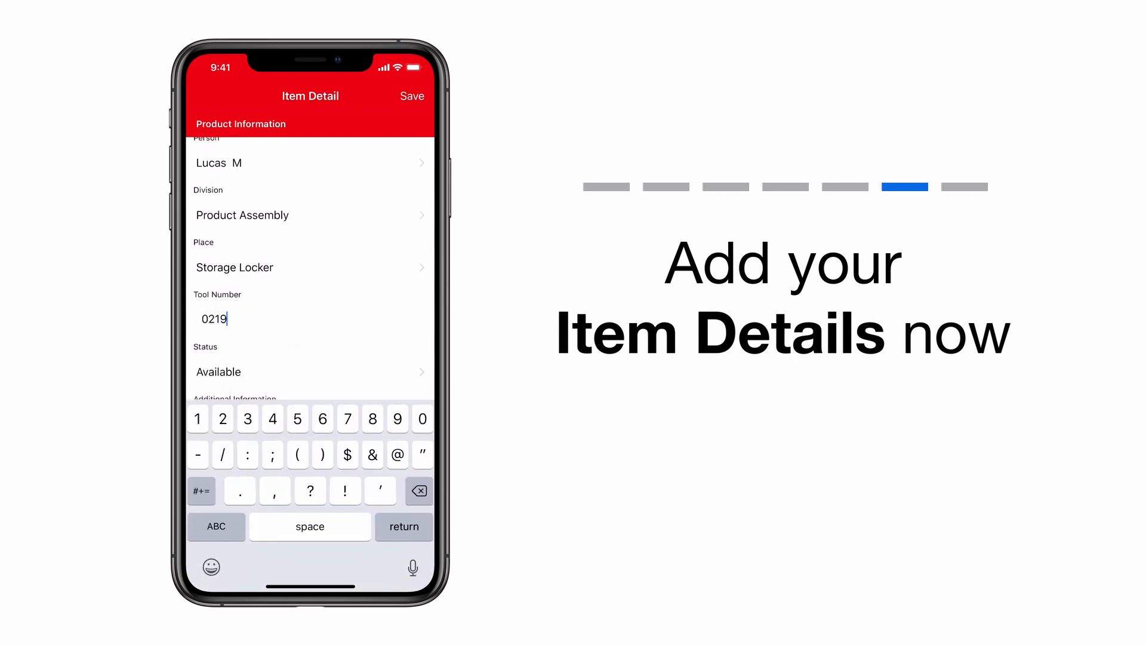
{"action": "type", "text": "022"}
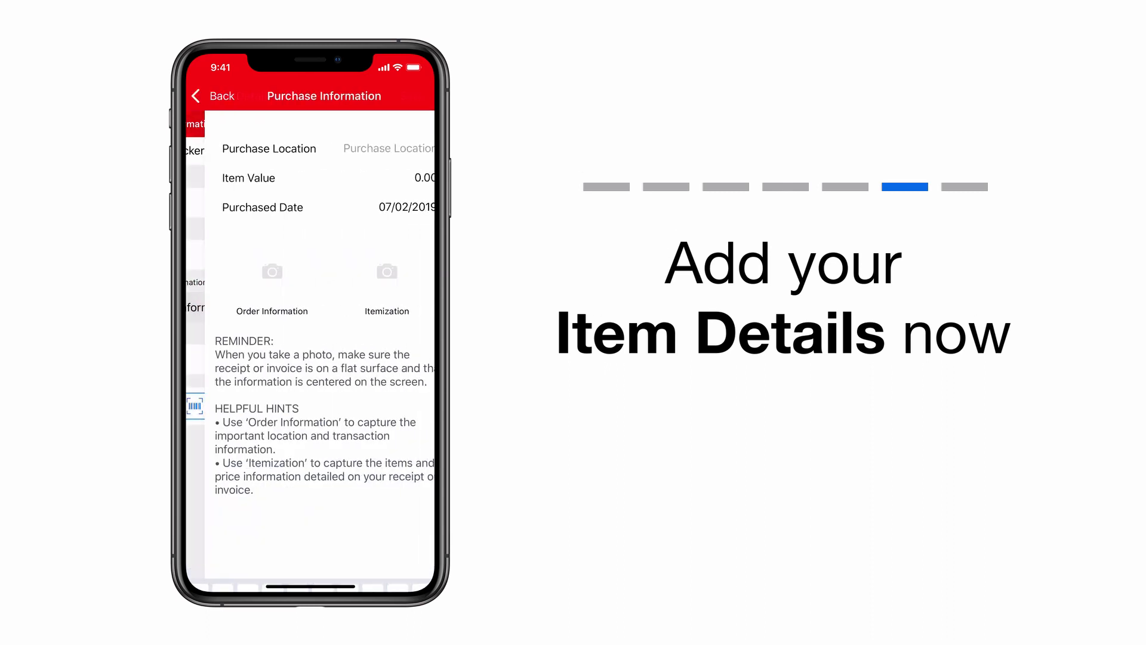
Enter an item value of 250.00 and save the wrench's details
{"action": "left_click", "coordinate": [391, 178]}
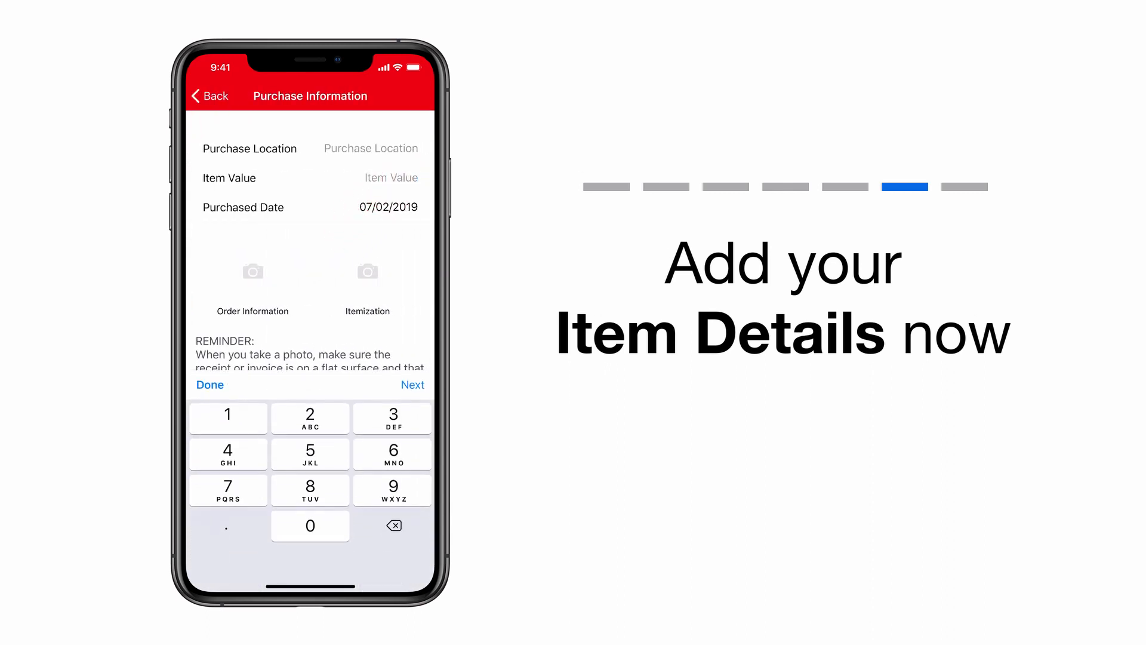
{"action": "type", "text": "250.00"}
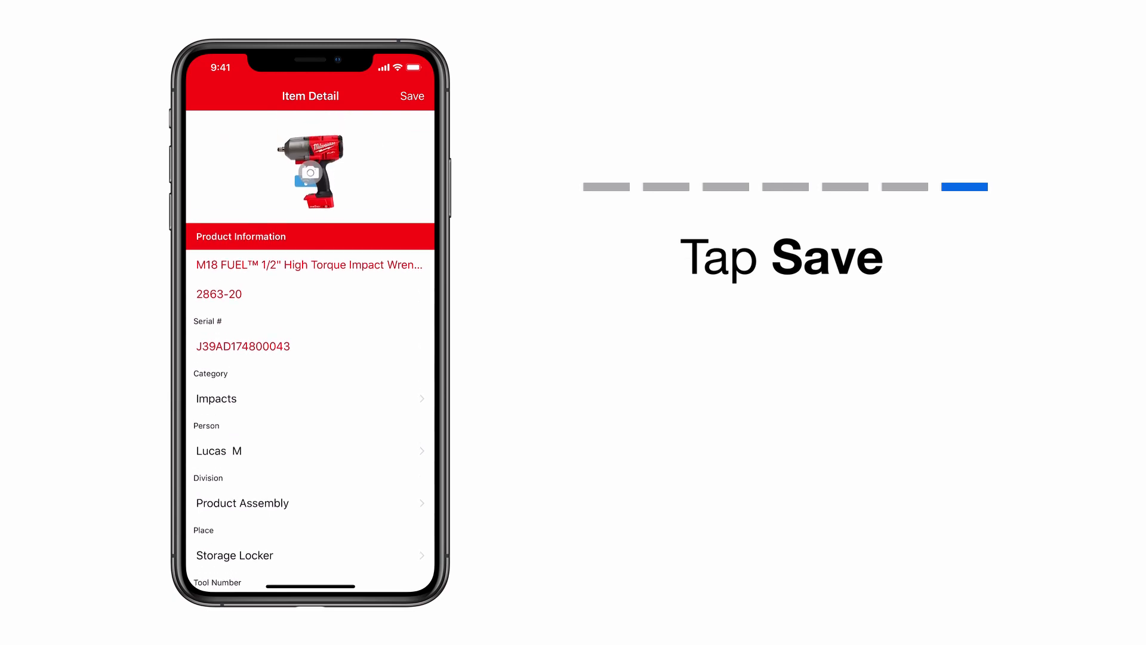
{"action": "left_click", "coordinate": [411, 96]}
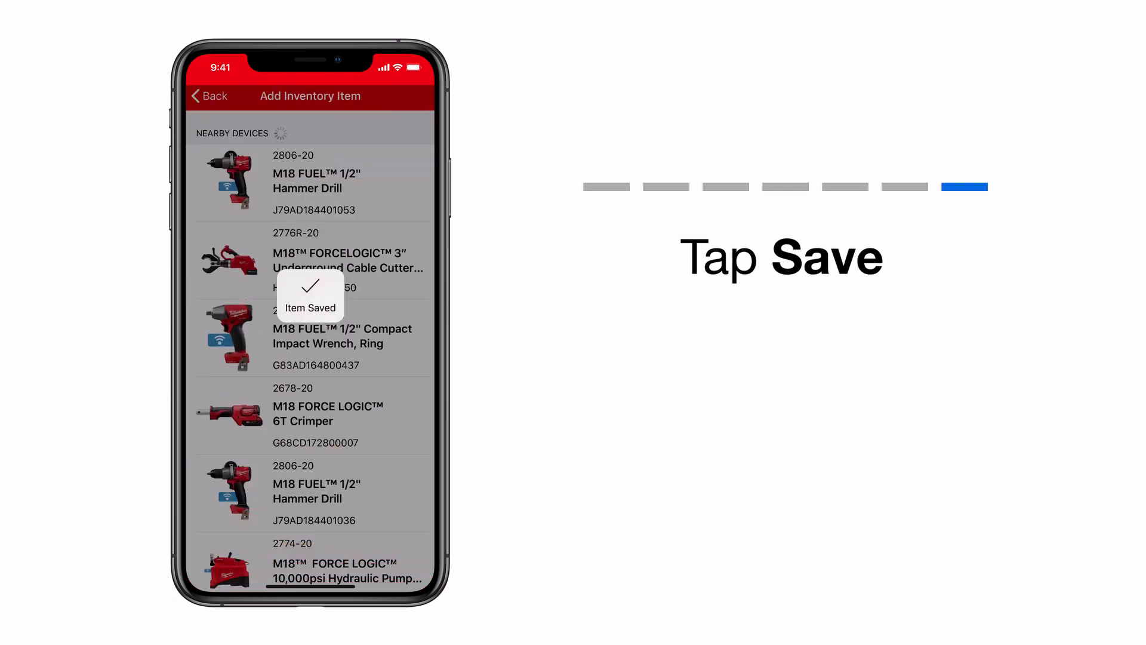